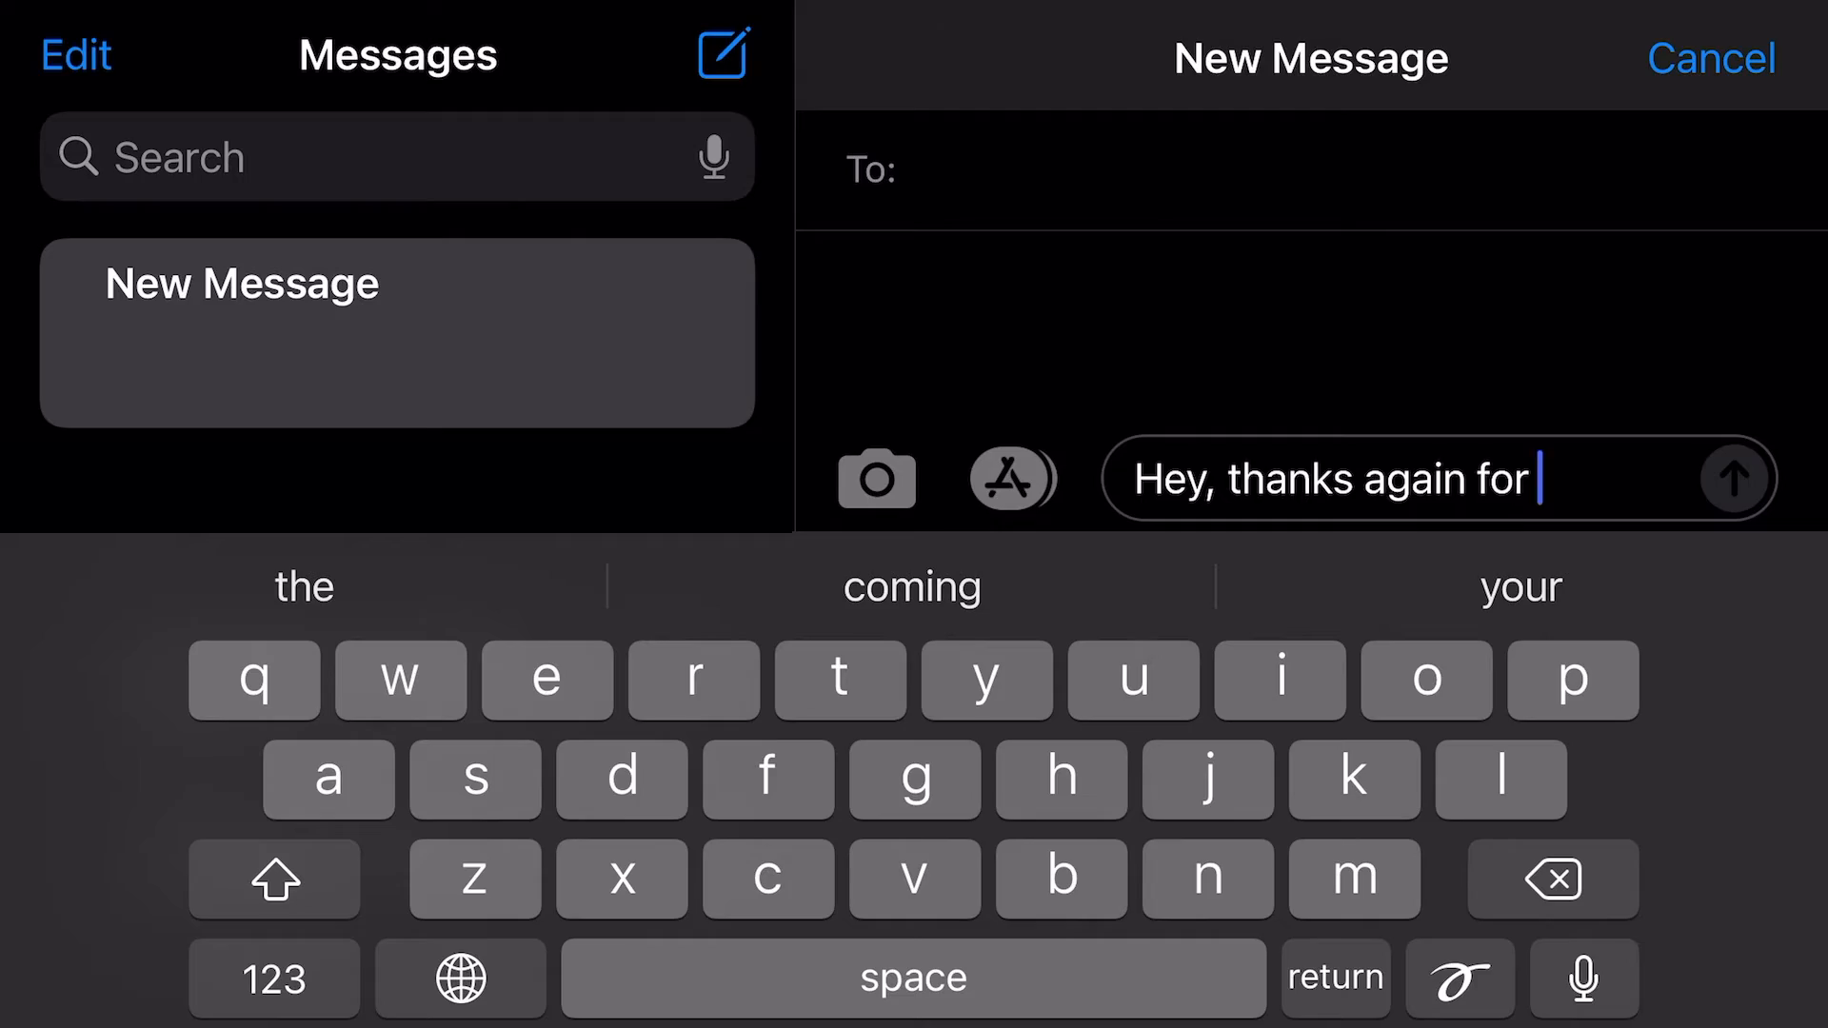
{"action": "type", "text": "coming out"}
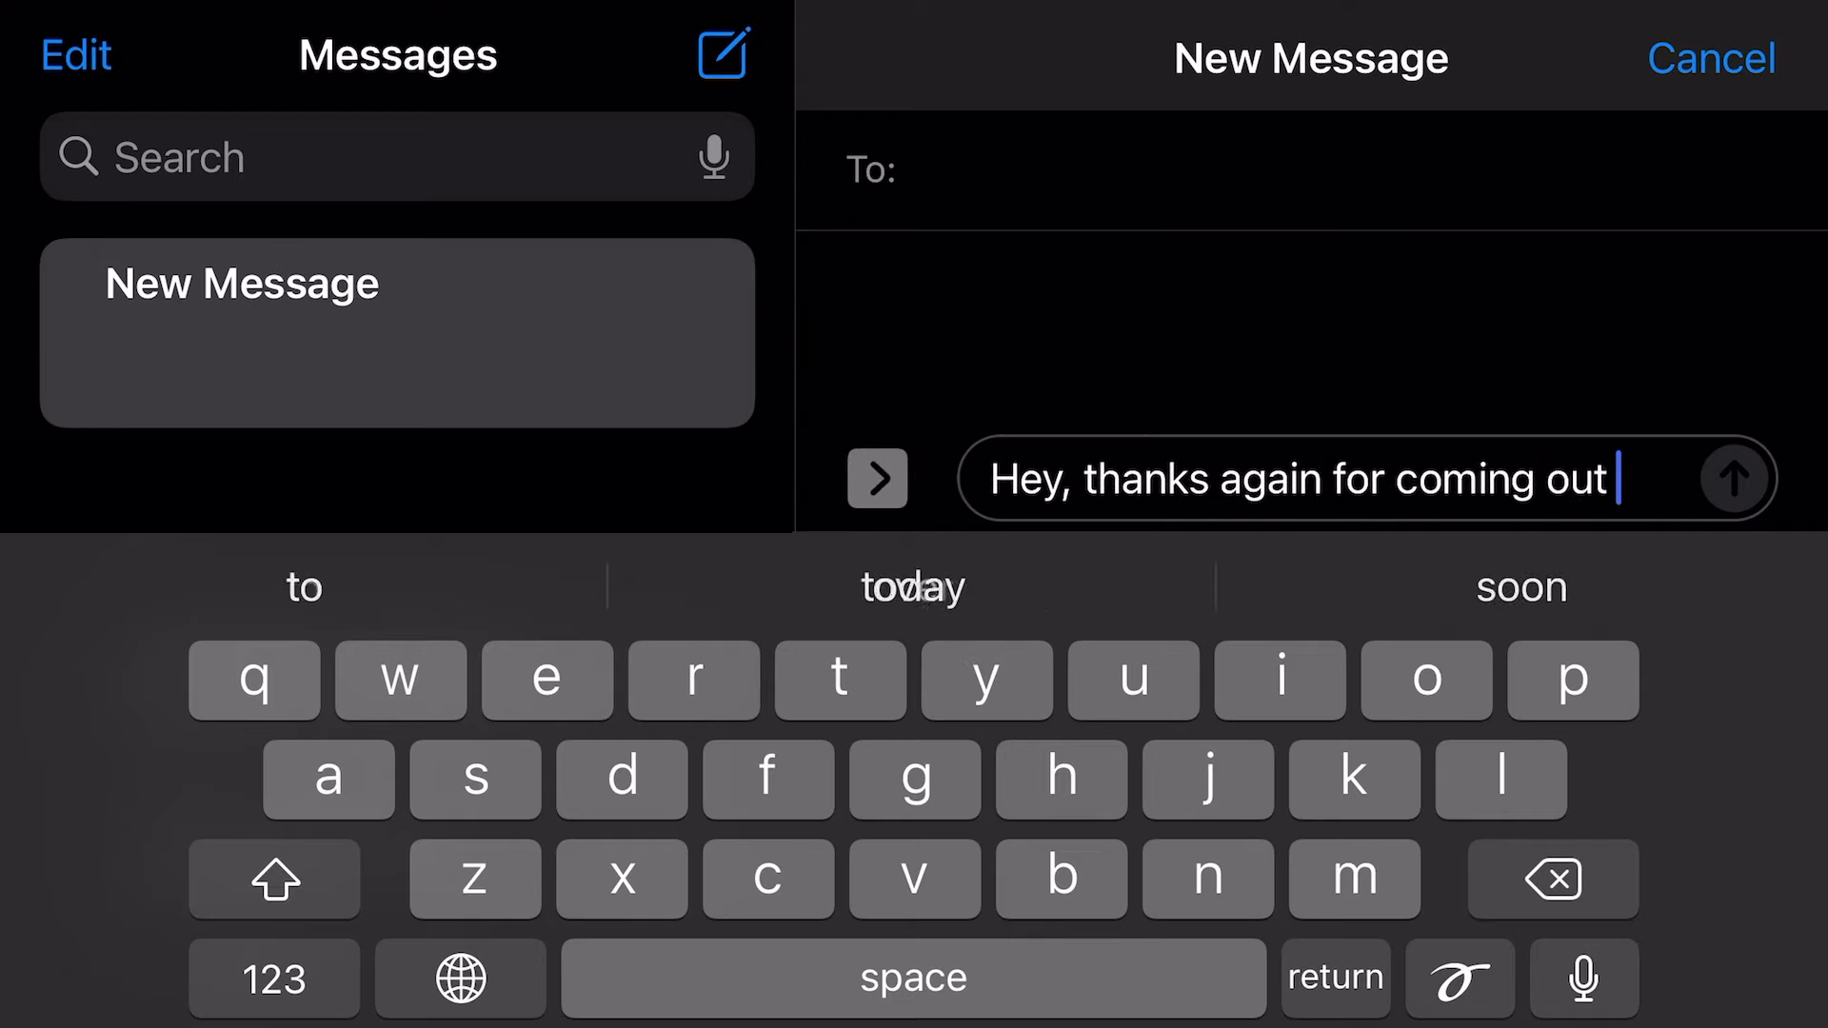